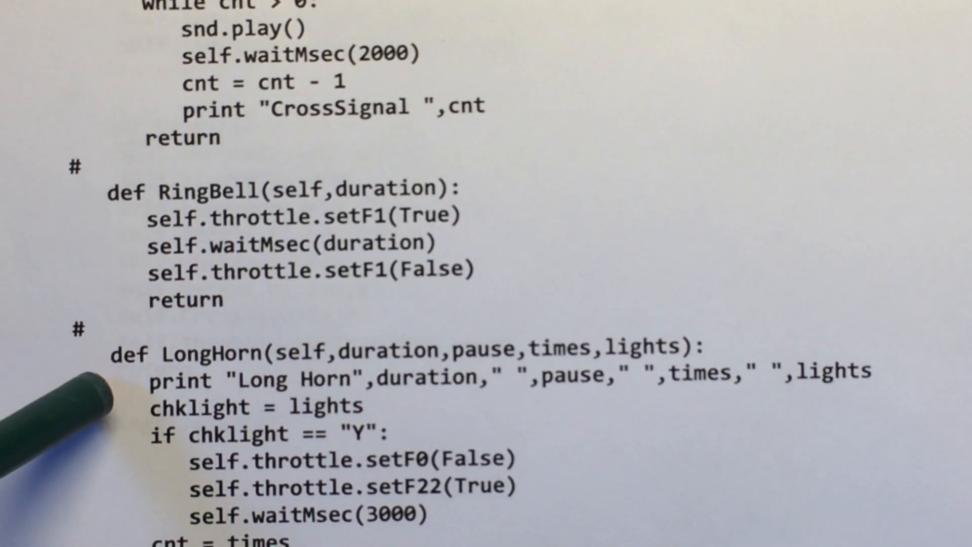
scroll("down", 3)
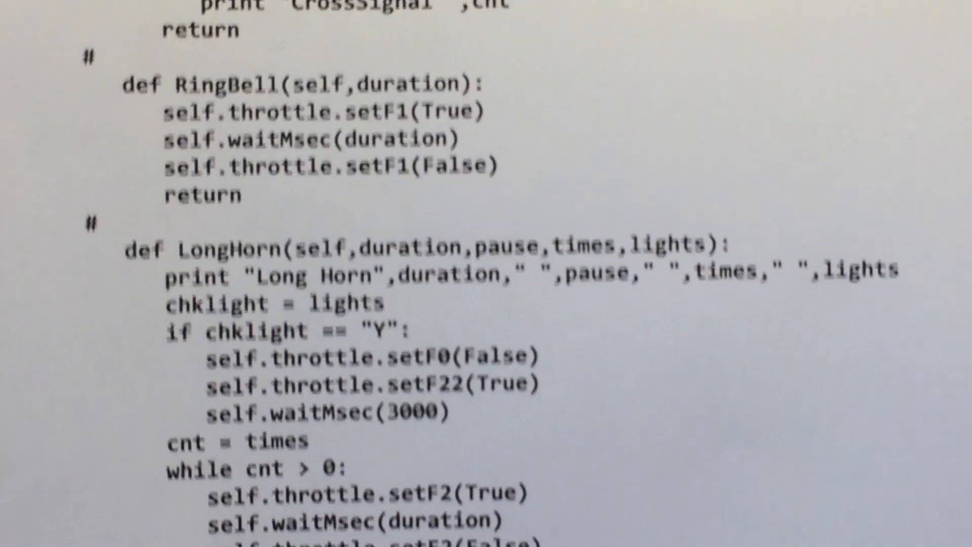
scroll("down", 3)
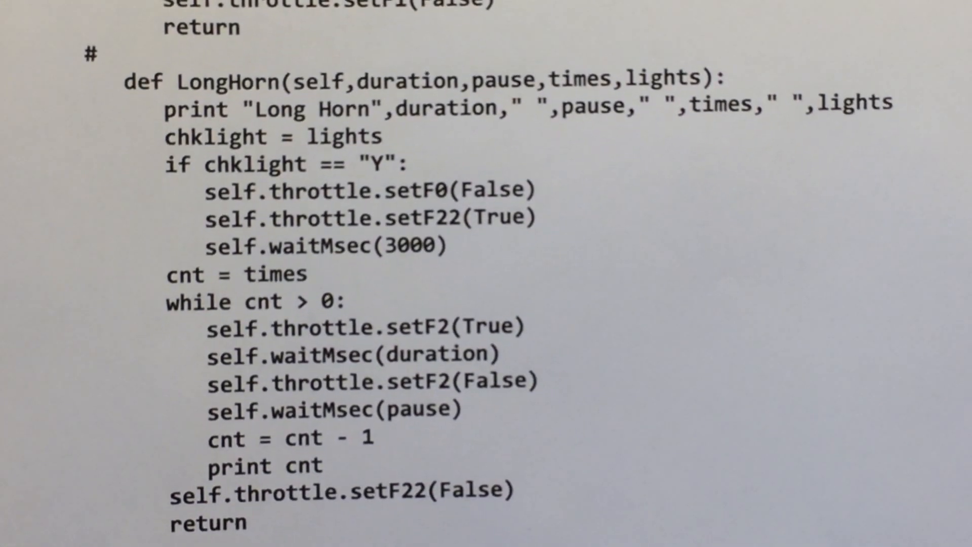